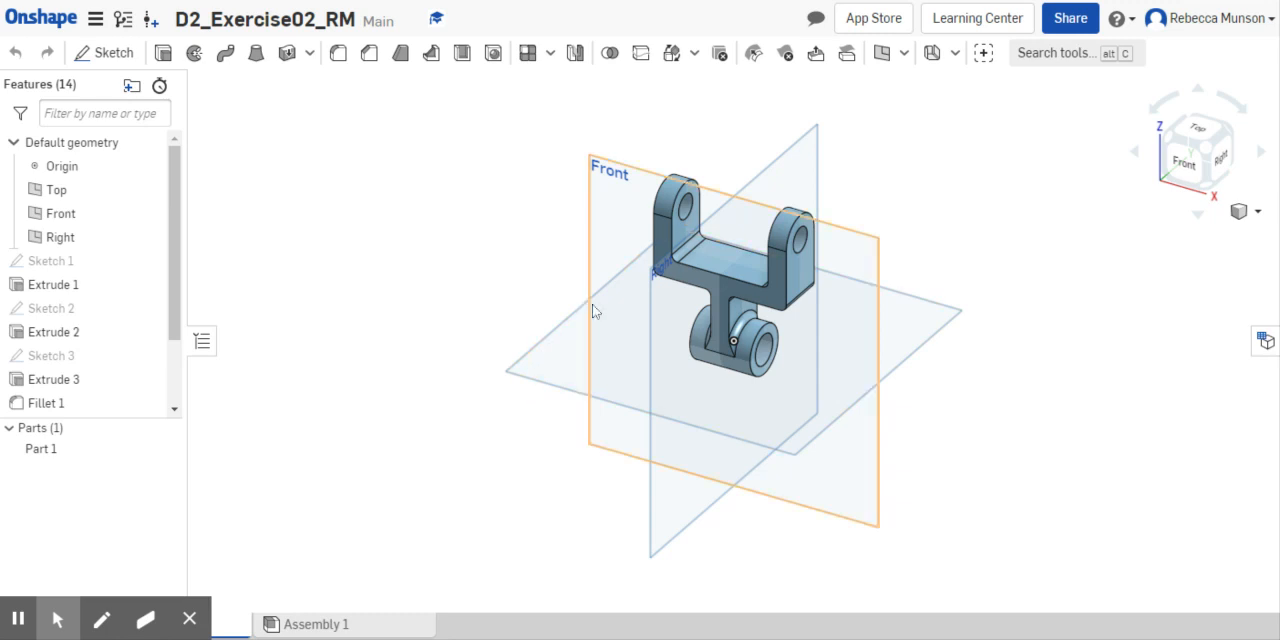
# Zoom in on the part to read the crossbar's top edge as 1.750 in.
pyautogui.moveTo(596, 310); pyautogui.dragTo(700, 280)
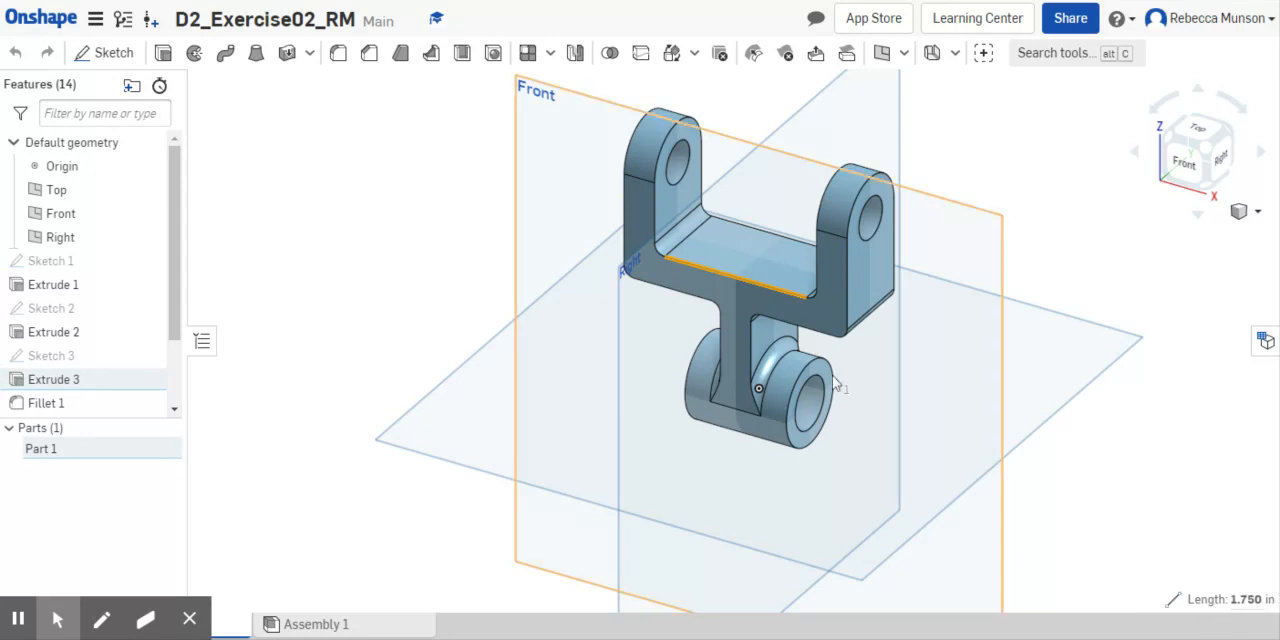
# Show Part 1's mass properties: volume 2.770 in³, surface area 24.114 in², no material.
pyautogui.click(740, 250)
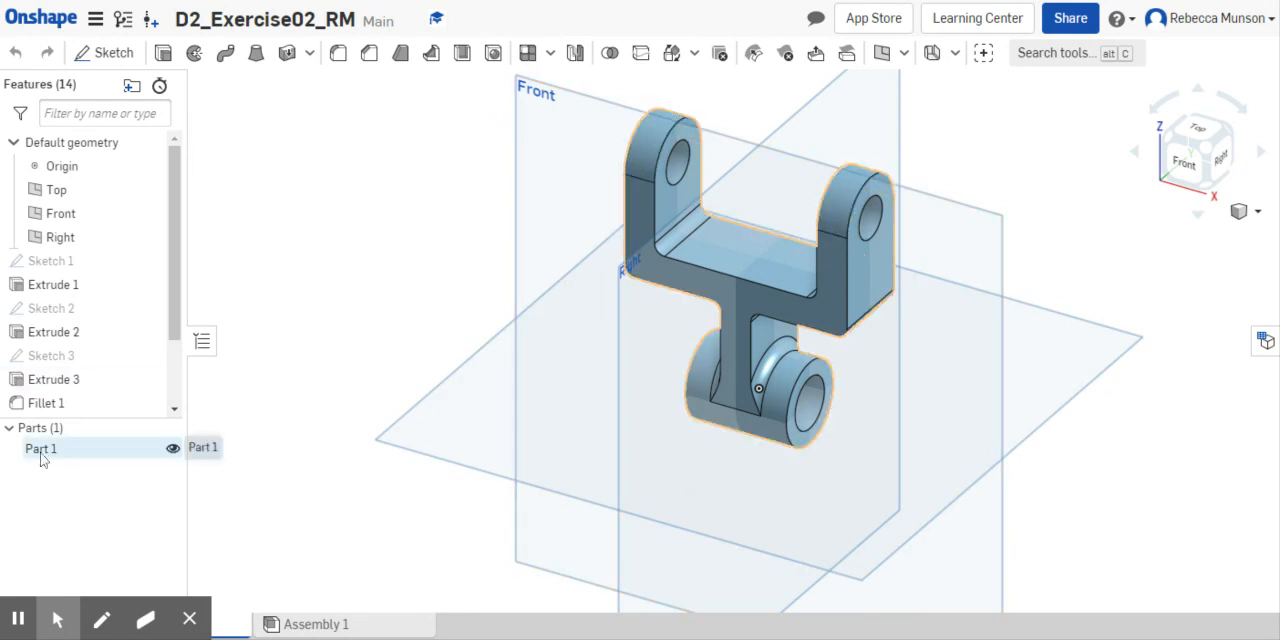
pyautogui.click(40, 448)
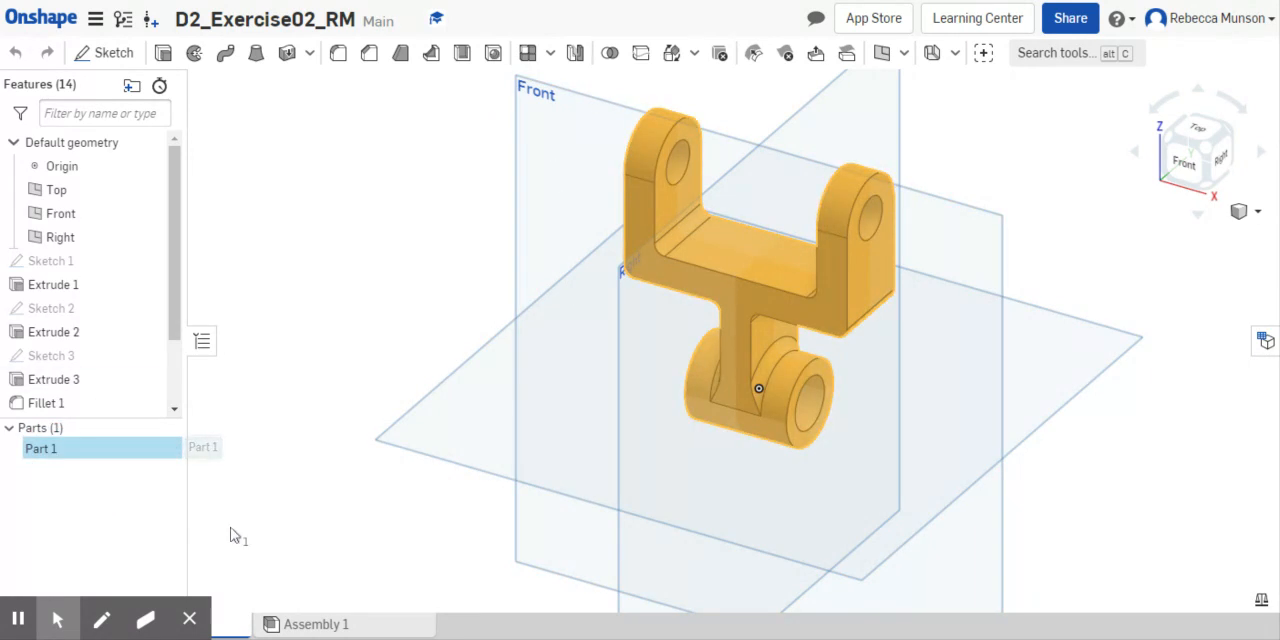
pyautogui.moveTo(1262, 600)
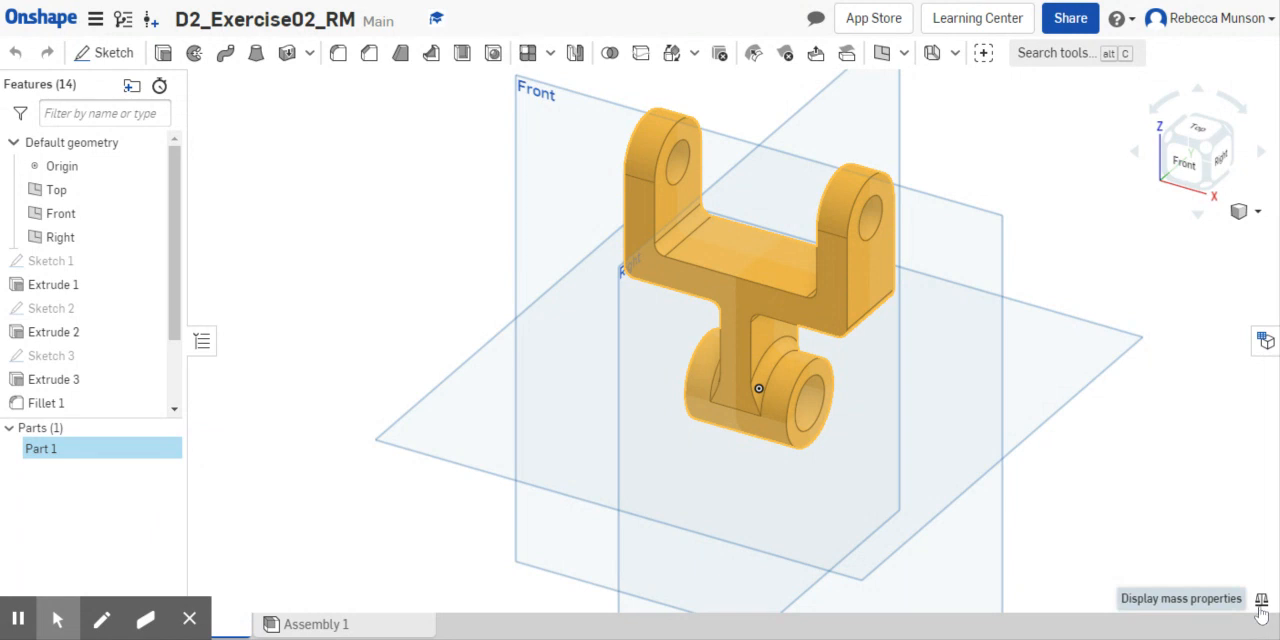
pyautogui.click(1262, 598)
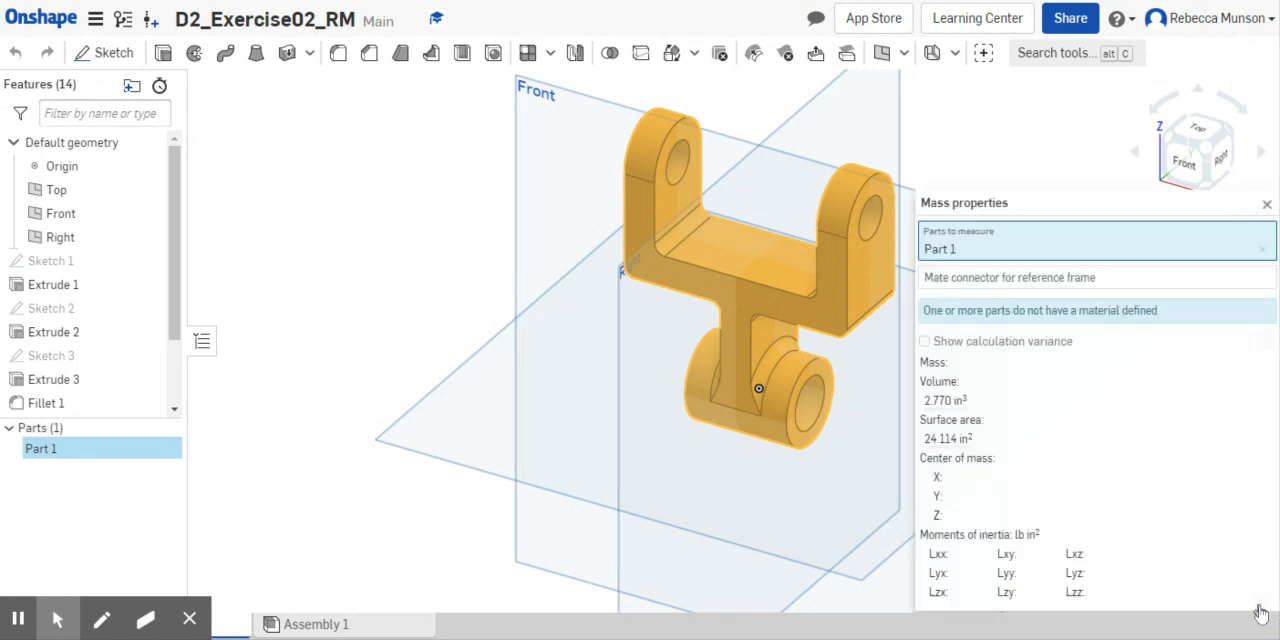